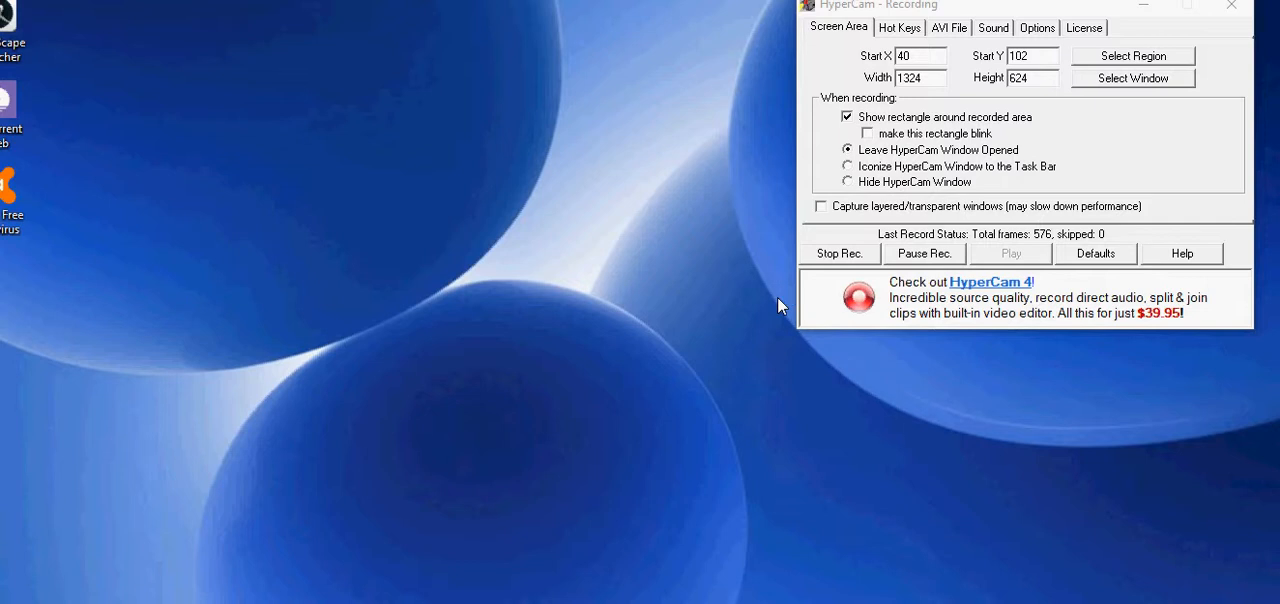
pyautogui.moveTo(756, 310)
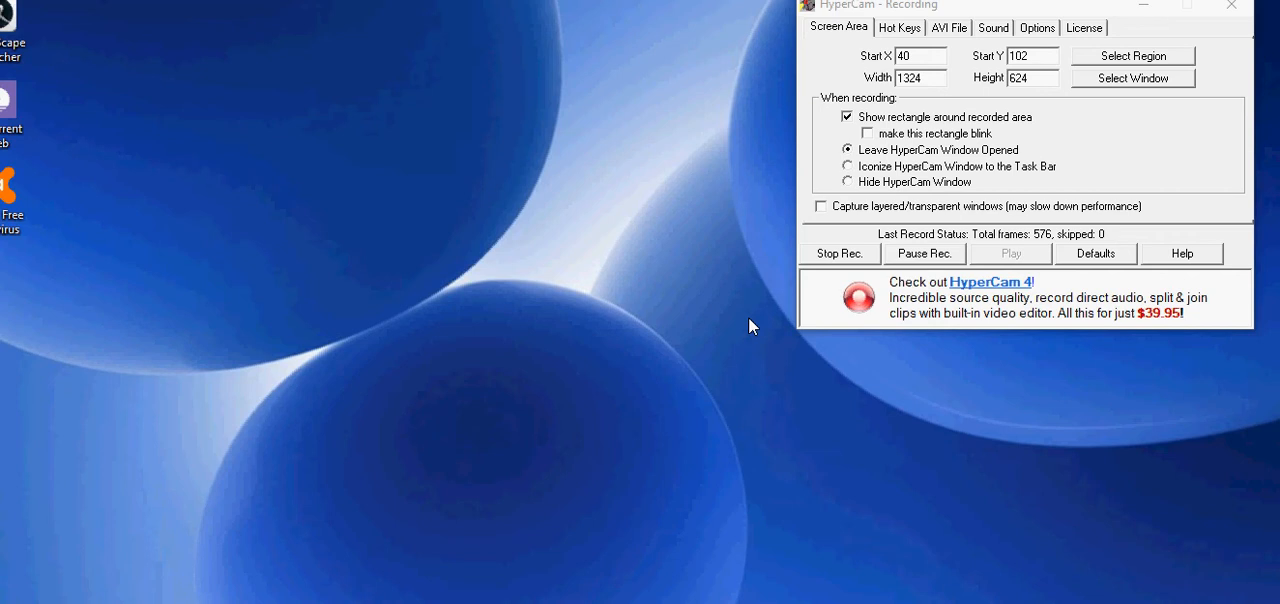
pyautogui.moveTo(796, 264)
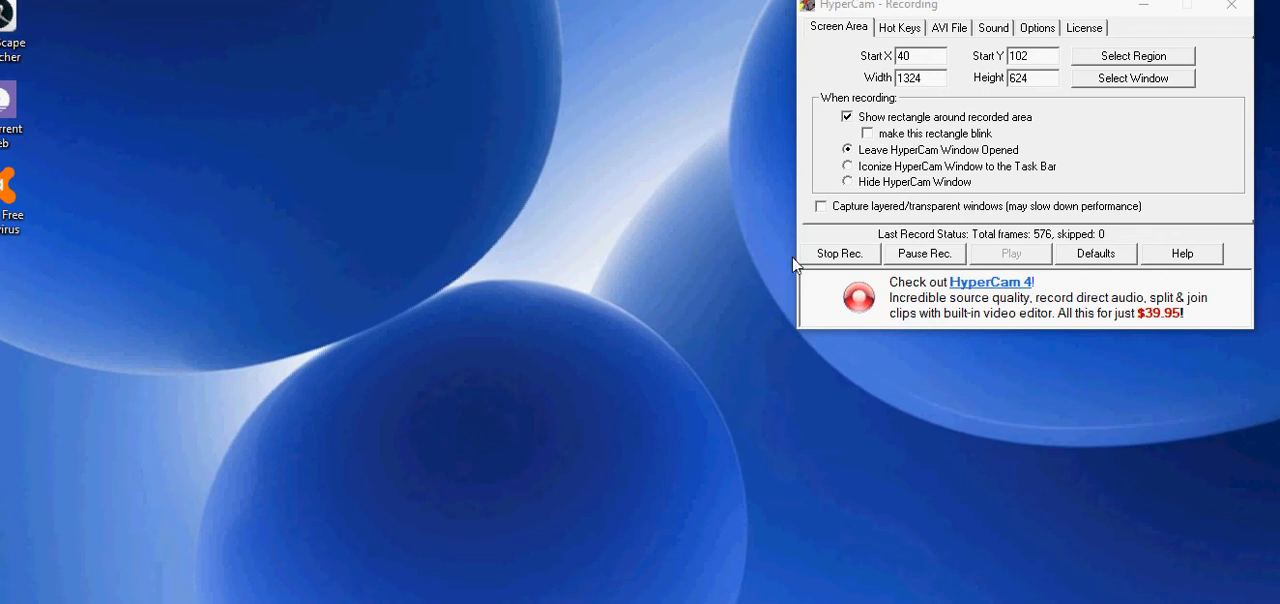
pyautogui.moveTo(822, 258)
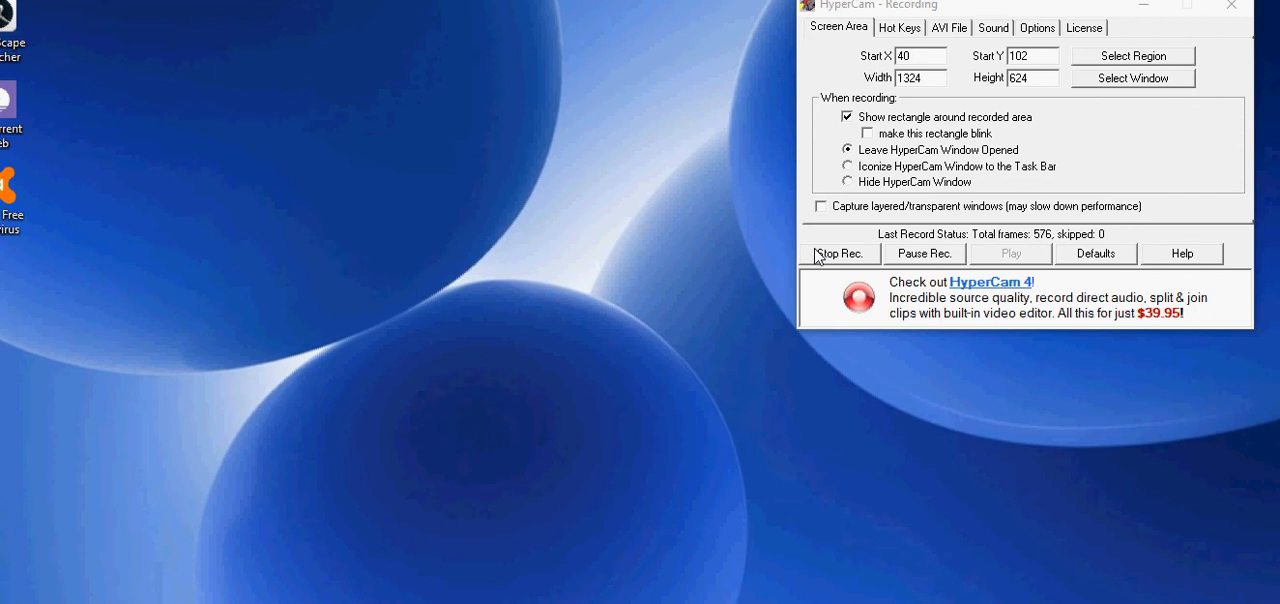
pyautogui.moveTo(824, 264)
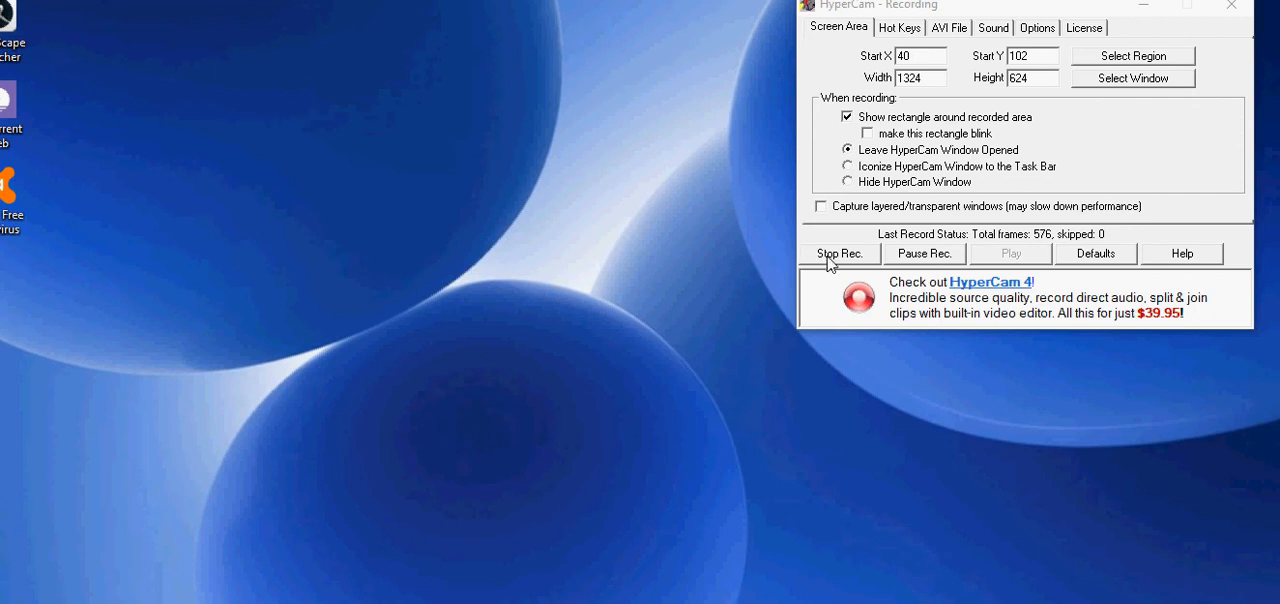